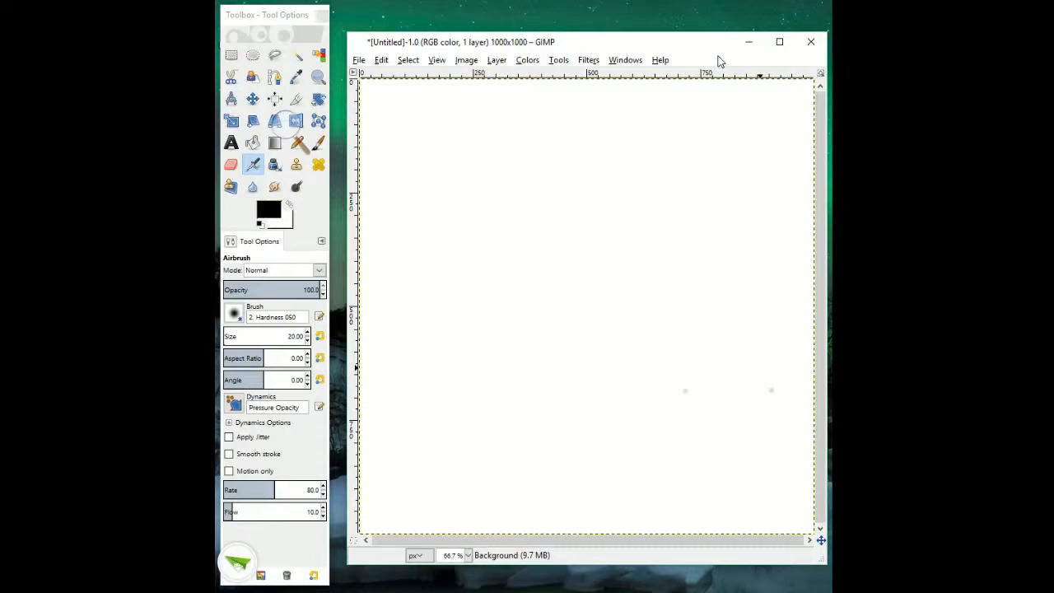
# Quit GIMP, closing the empty untitled 1000x1000 canvas without saving.
pyautogui.click(12, 26)
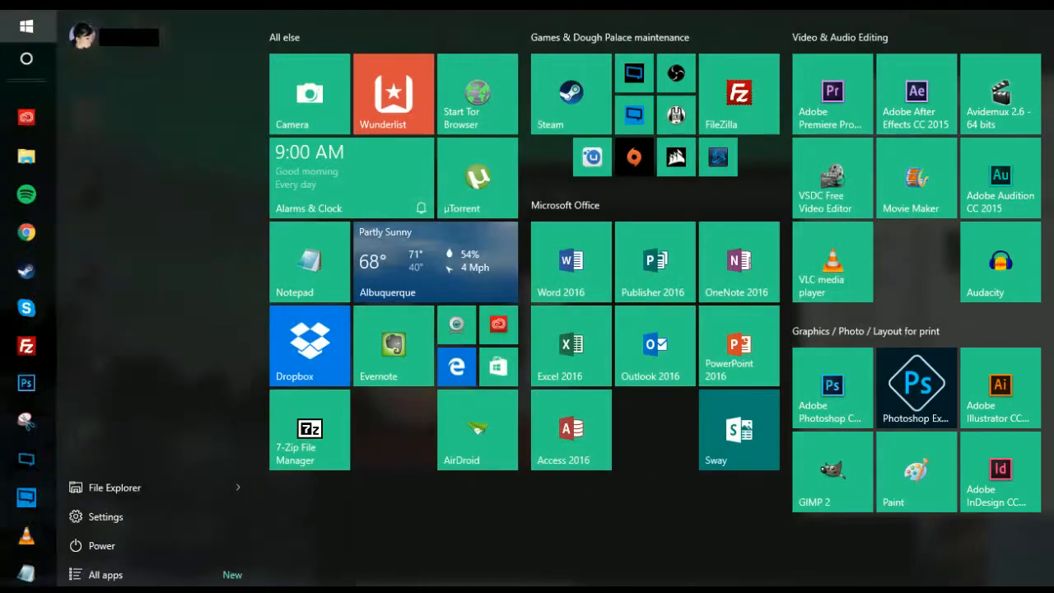